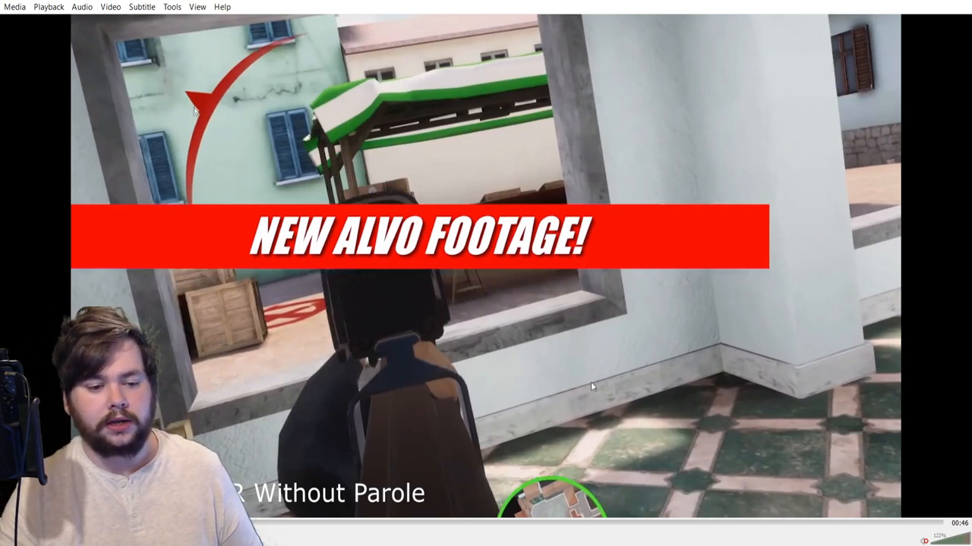
mouse_move(201, 180)
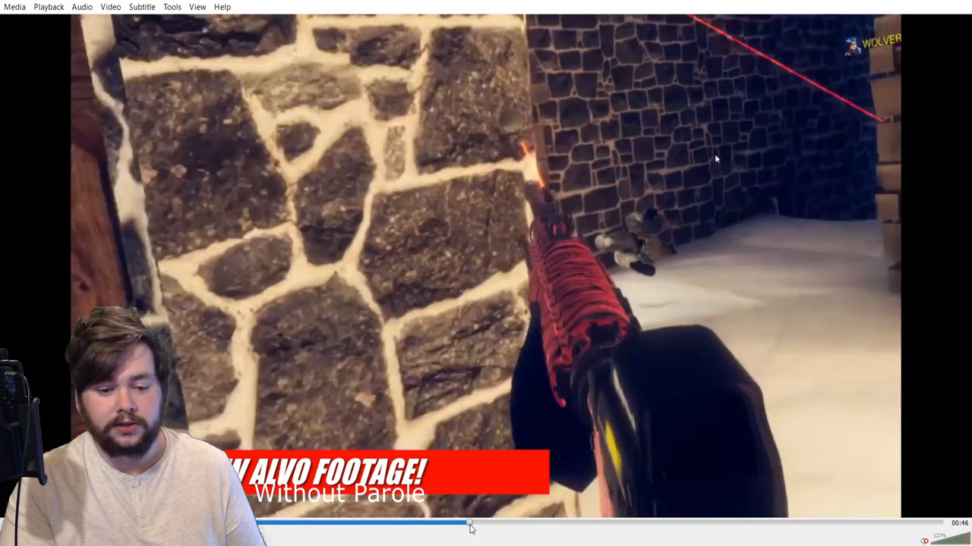
mouse_move(395, 197)
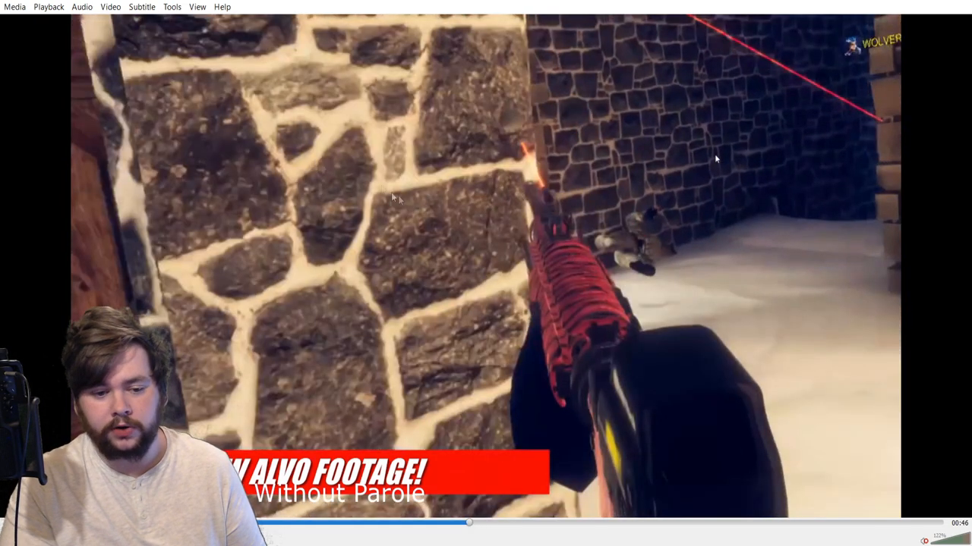